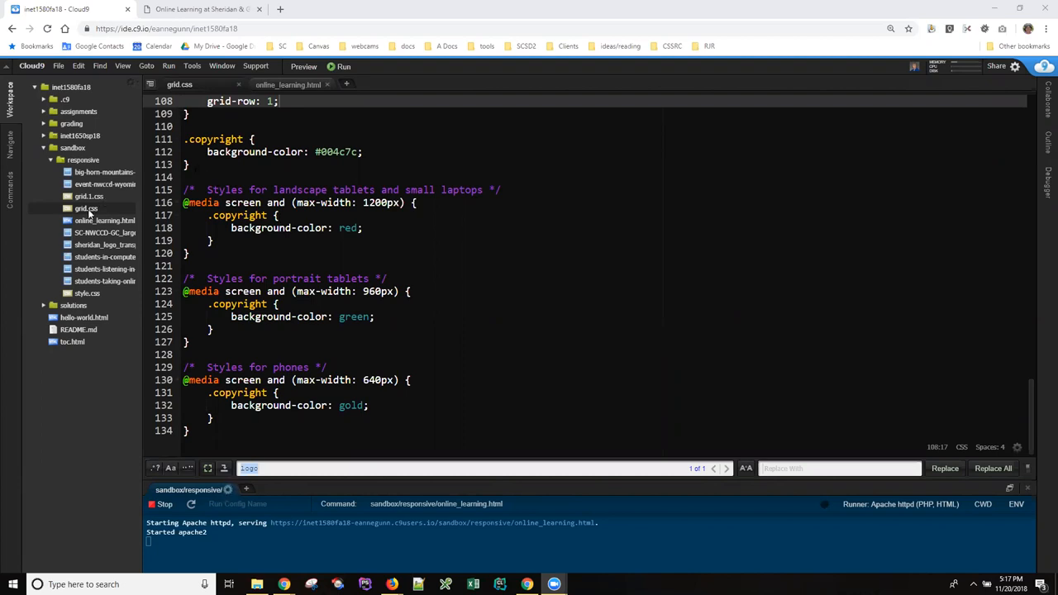
# Open grid.css, review the 1200px media query, then show the Online Learning page's copyright bar.
pyautogui.click(85, 208)
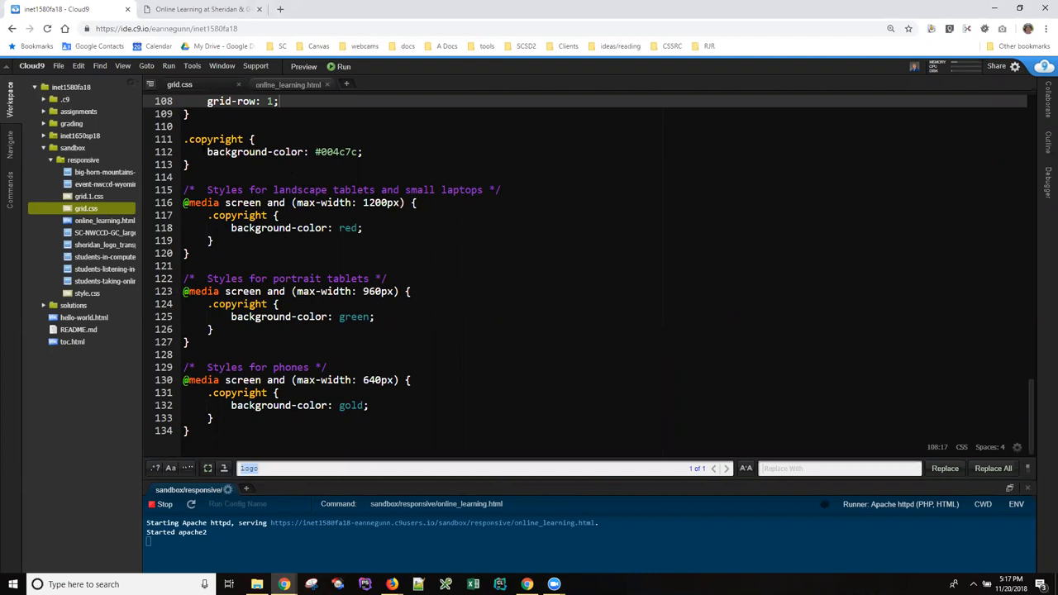
pyautogui.click(187, 139)
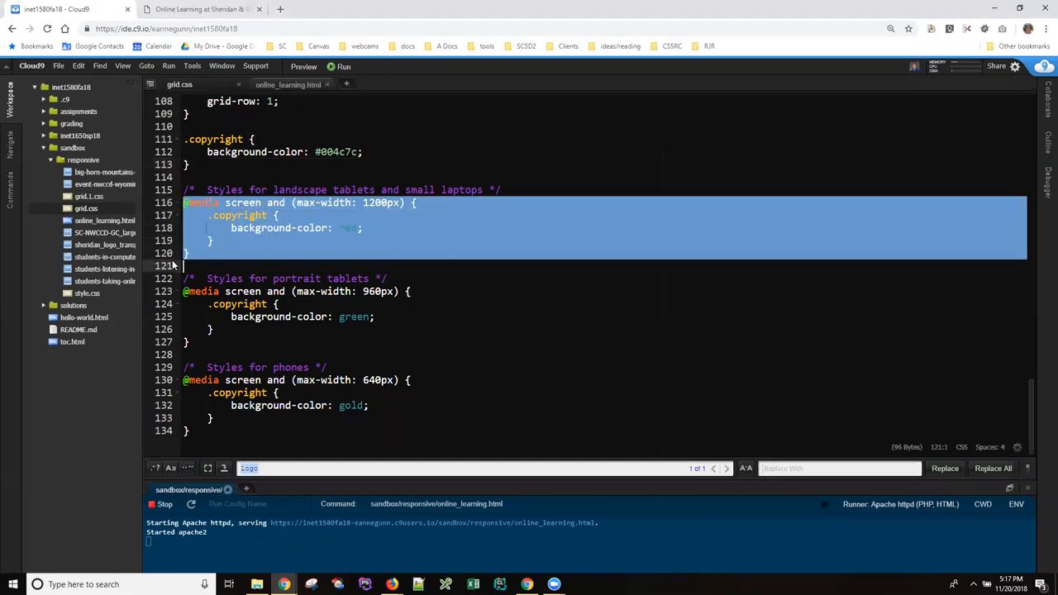
pyautogui.moveTo(339, 227)
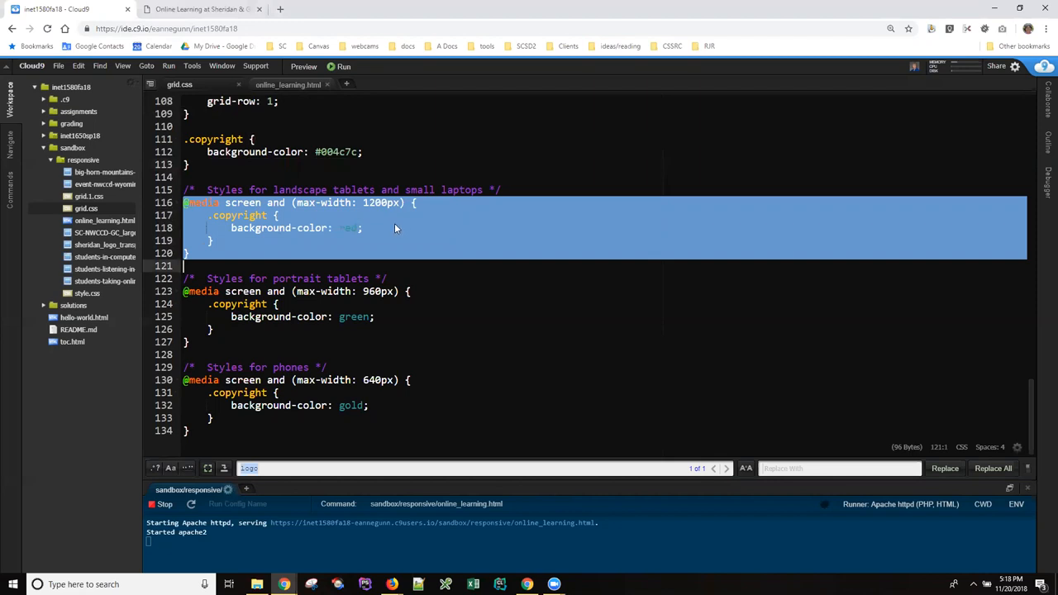
pyautogui.moveTo(376, 221)
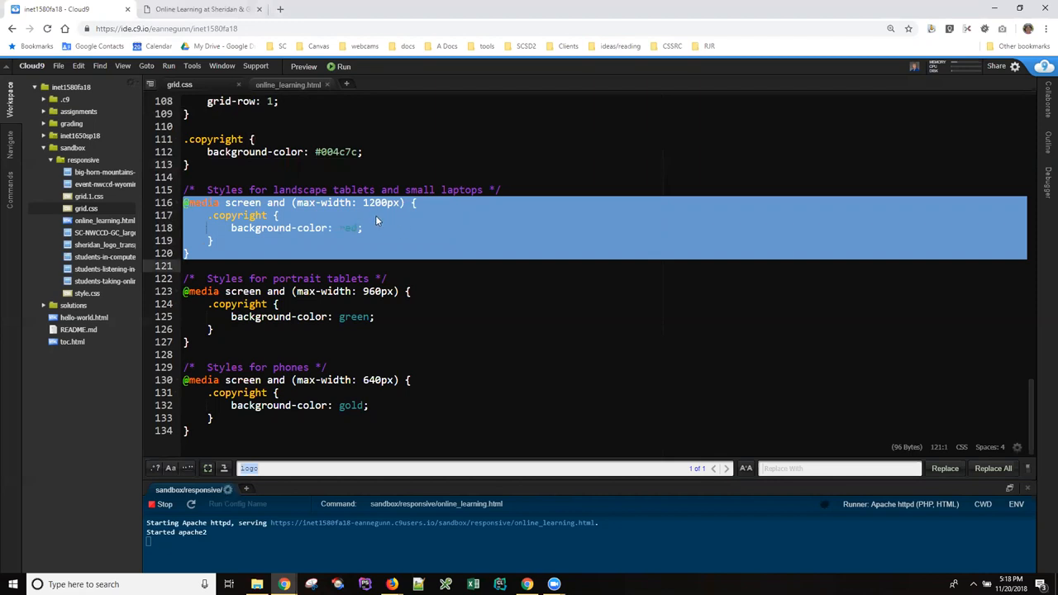
pyautogui.moveTo(370, 220)
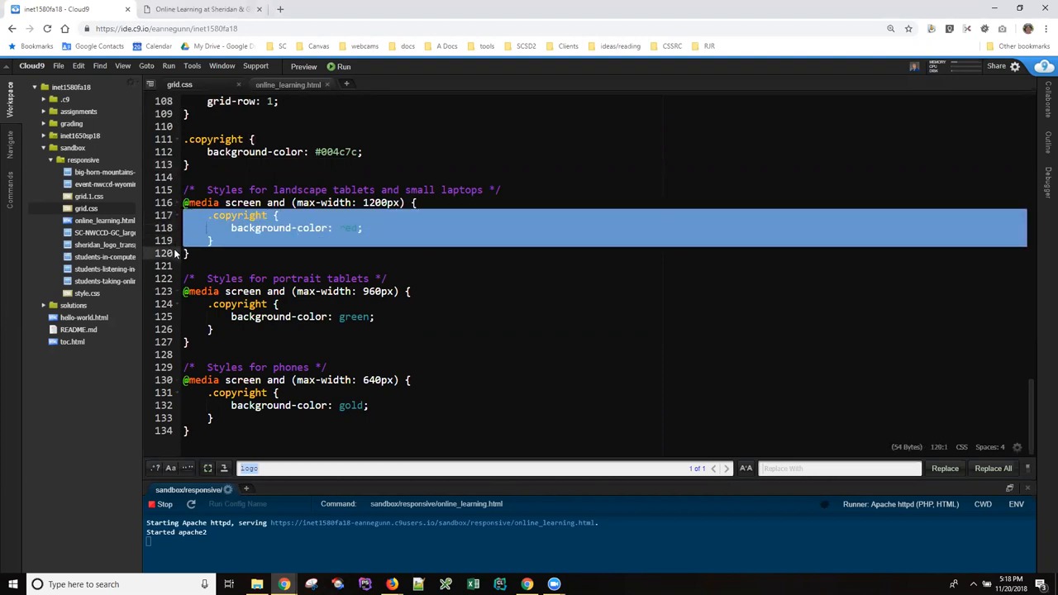
pyautogui.moveTo(371, 240)
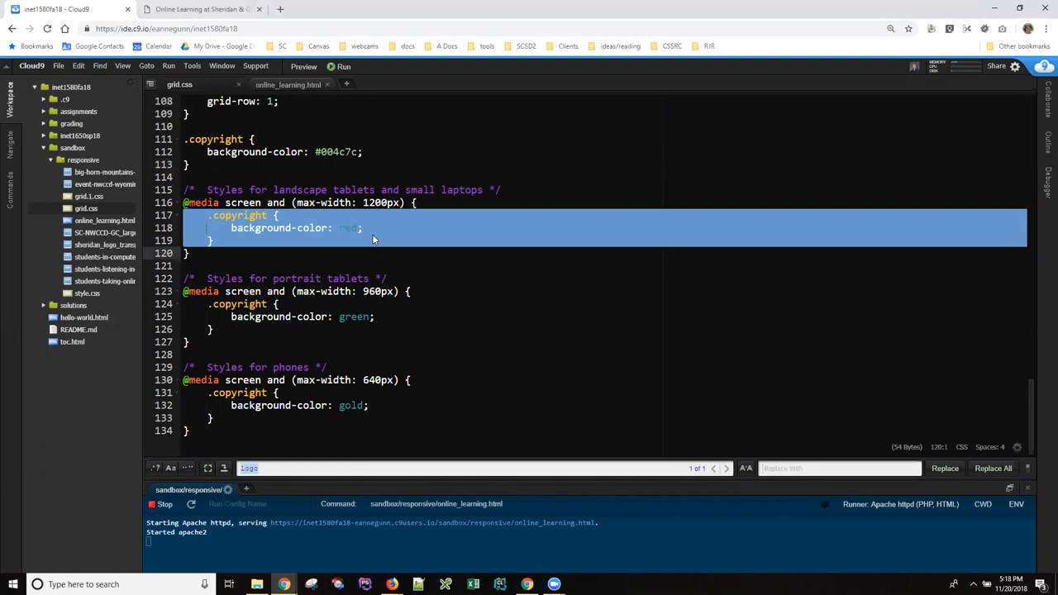
pyautogui.moveTo(394, 233)
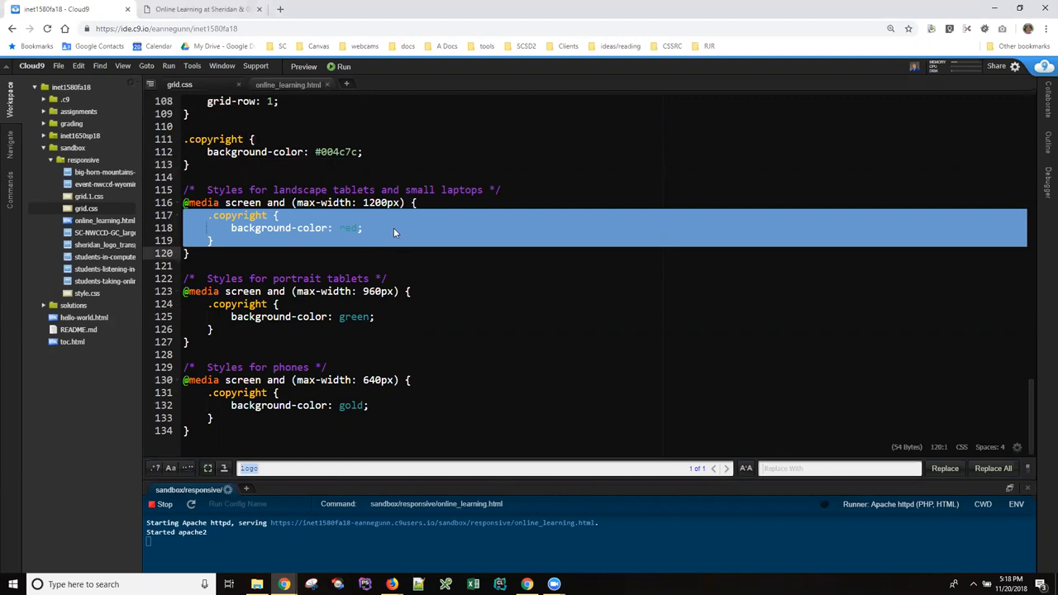
pyautogui.click(363, 228)
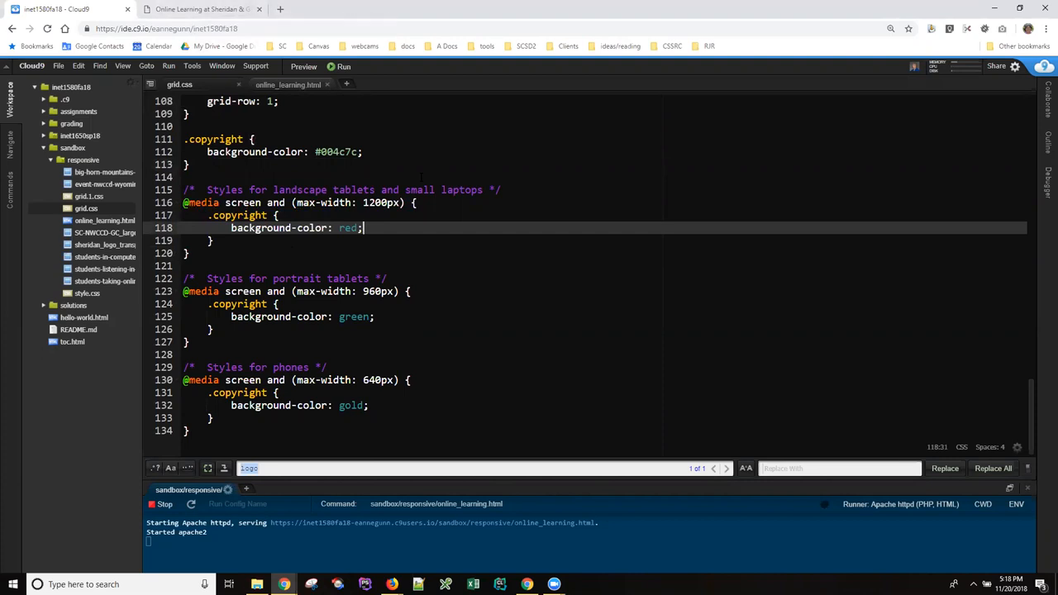
pyautogui.click(198, 10)
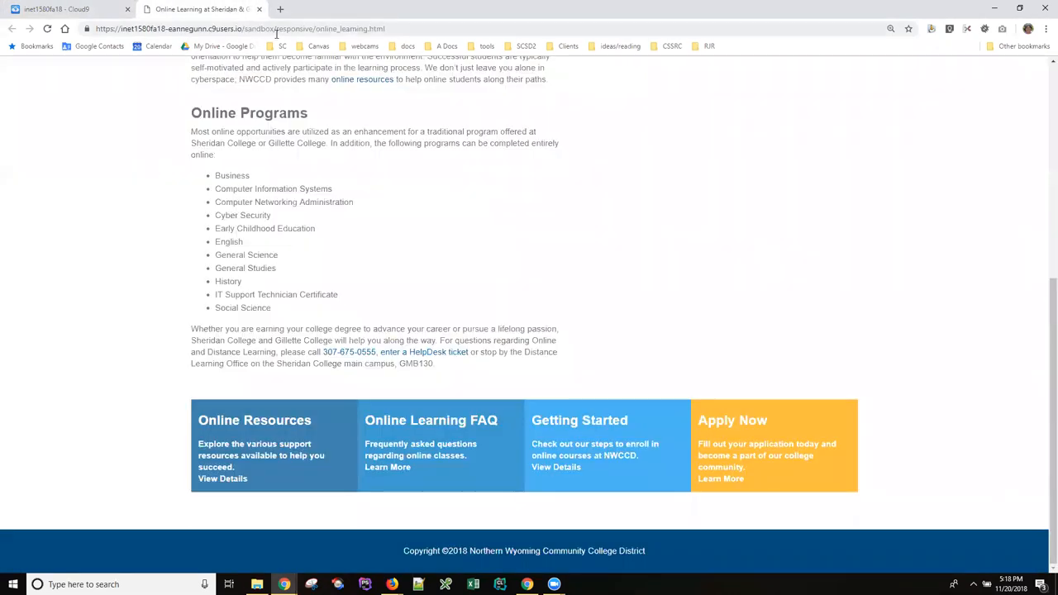
pyautogui.moveTo(288, 60)
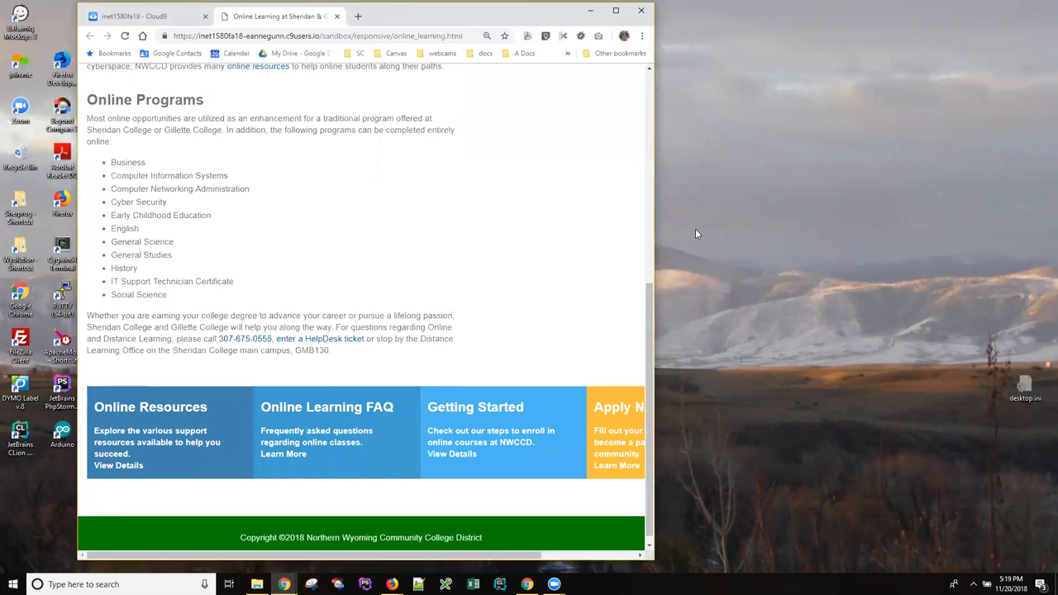
pyautogui.moveTo(656, 234)
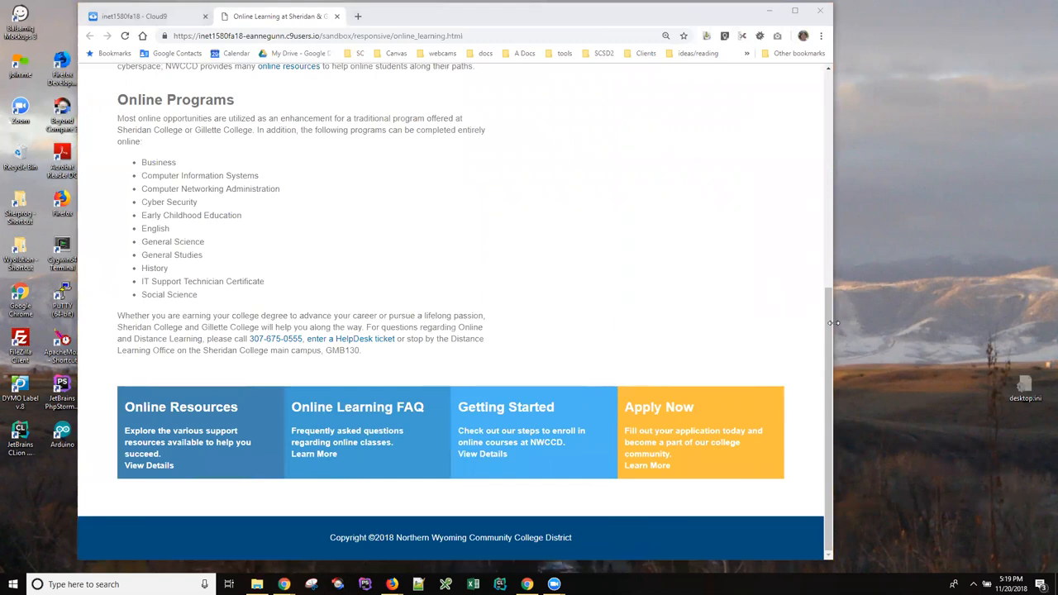
pyautogui.moveTo(832, 317)
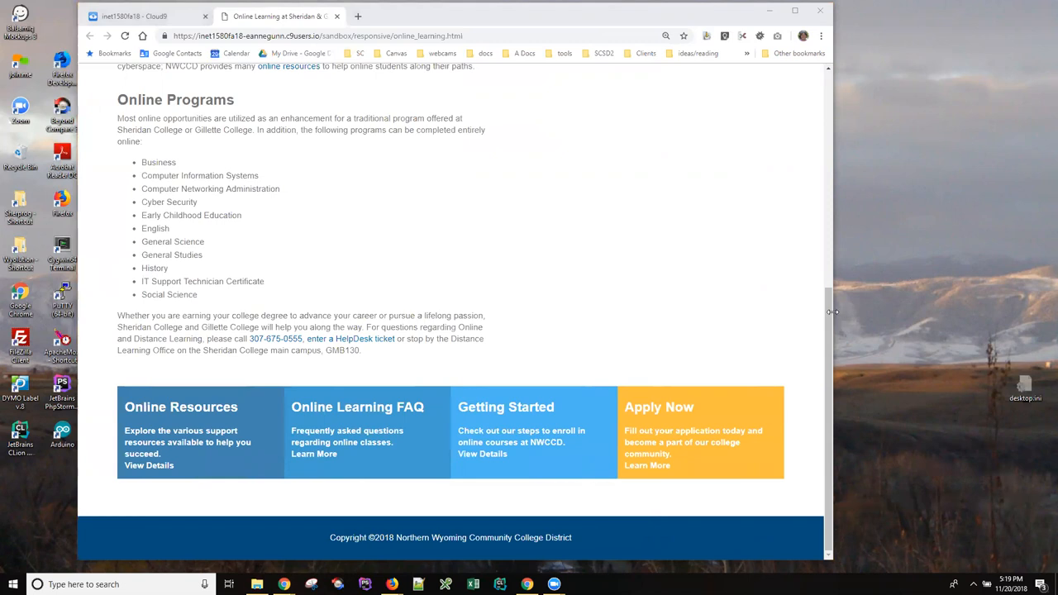